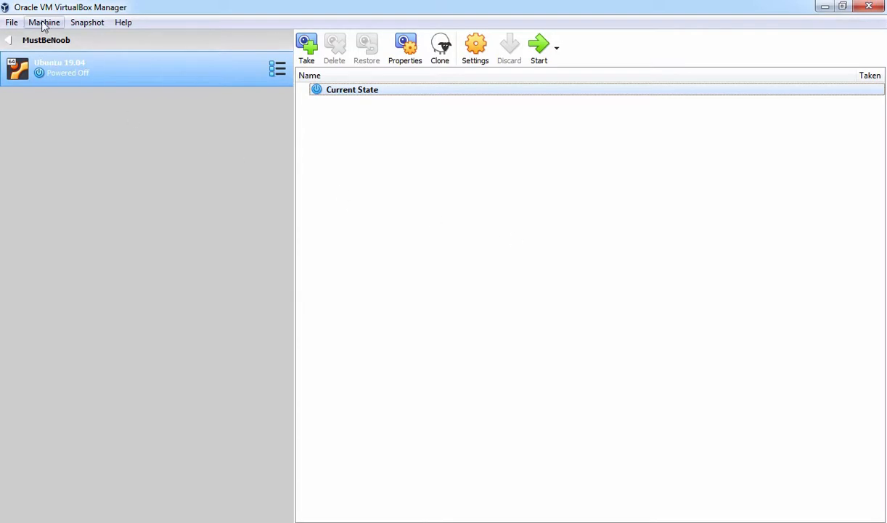
# Open the Create Virtual Machine dialog from the Machine menu's New command.
pyautogui.click(44, 22)
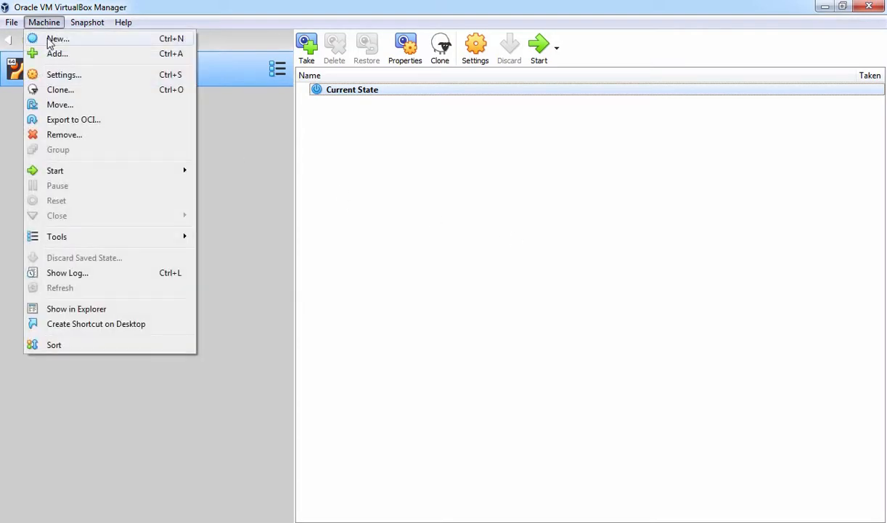
pyautogui.click(58, 38)
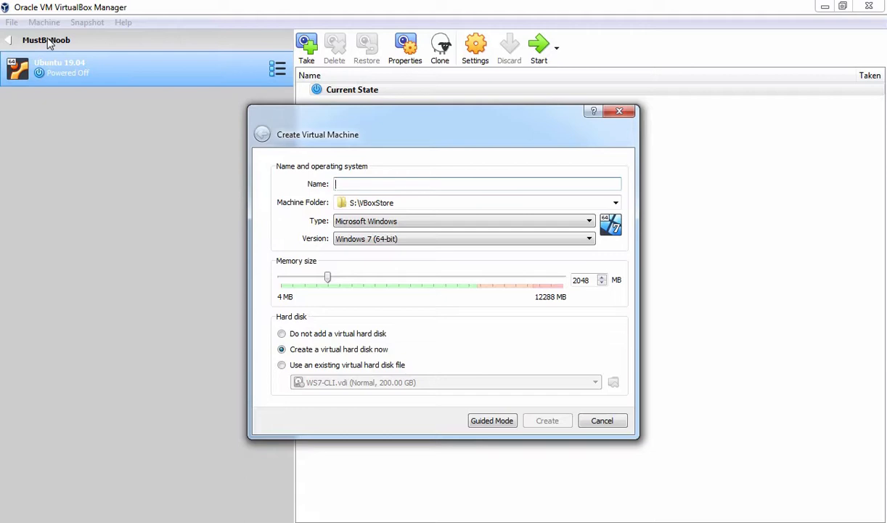
# Name the VM 'Windows Server 2019', version Windows 2016 (64-bit), with 4096 MB memory.
pyautogui.write('Windows Server 2019')
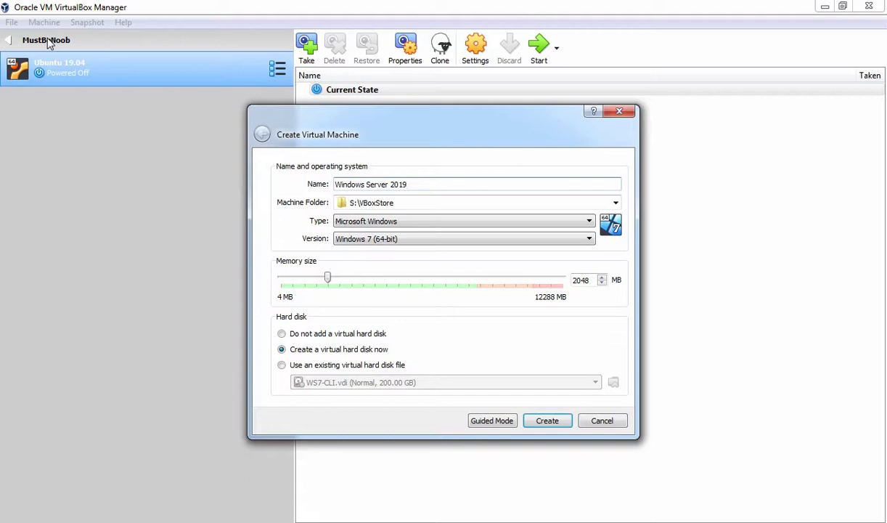
pyautogui.click(407, 184)
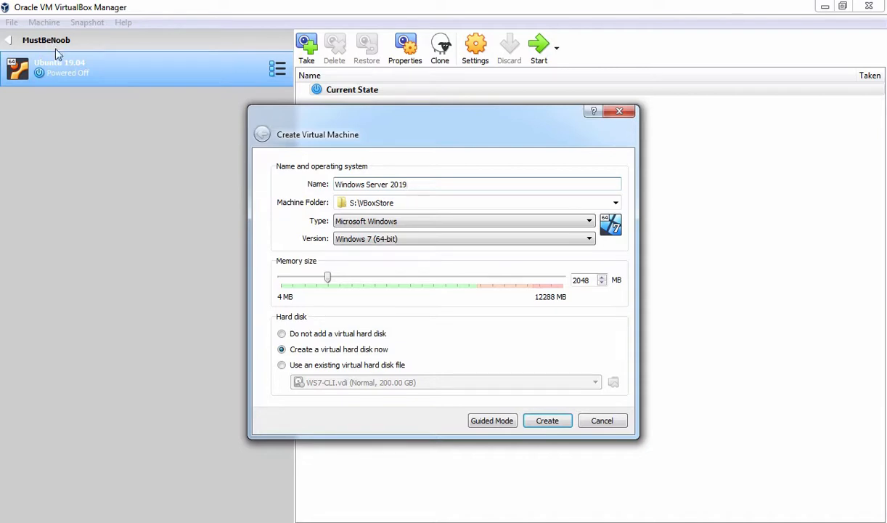
pyautogui.click(589, 239)
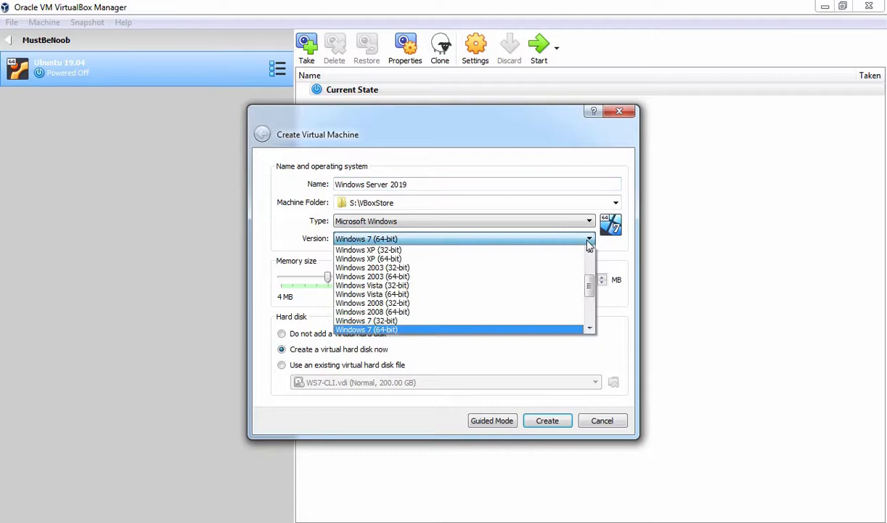
pyautogui.scroll(-3)
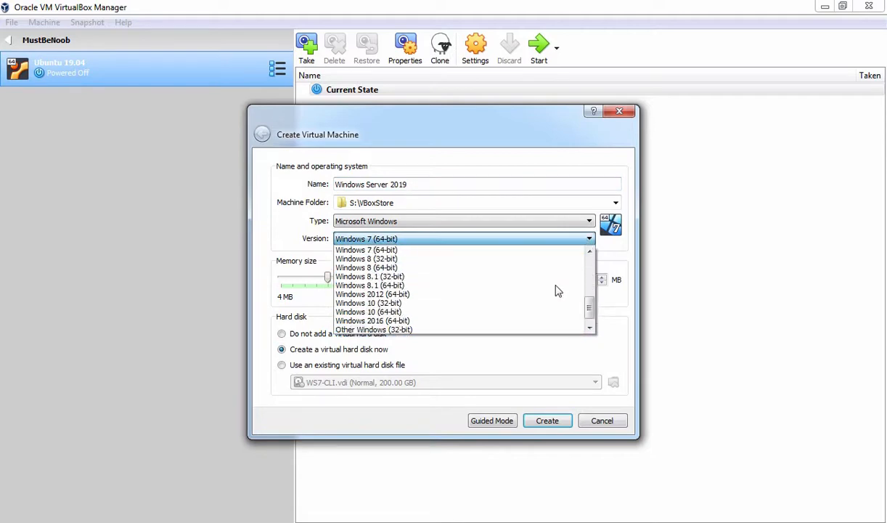
pyautogui.click(372, 320)
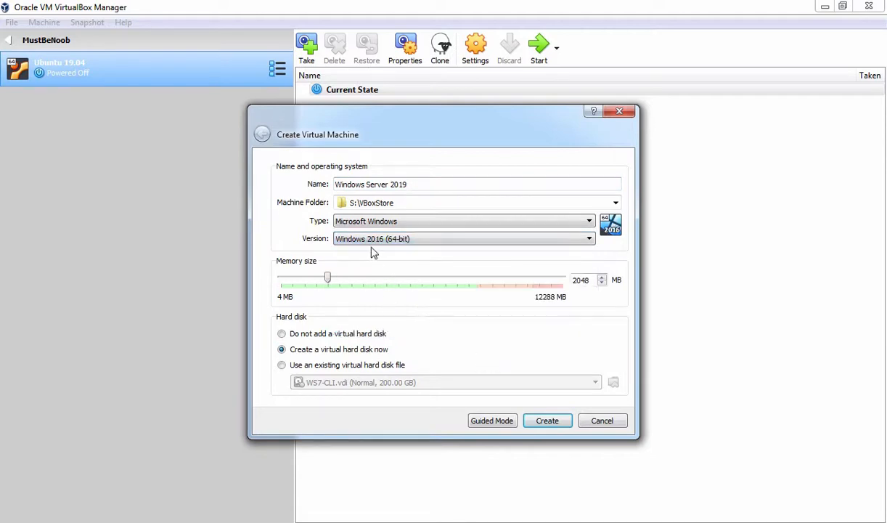
pyautogui.moveTo(403, 252)
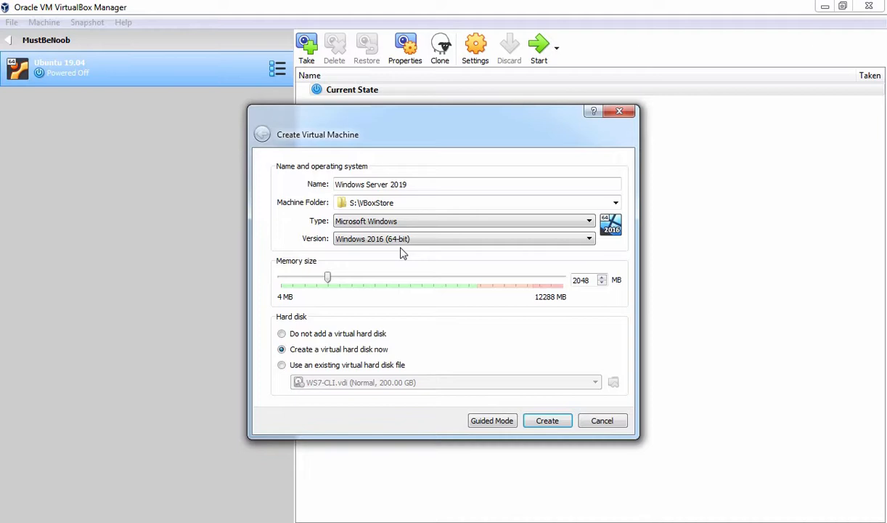
pyautogui.moveTo(453, 284)
pyautogui.write('4')
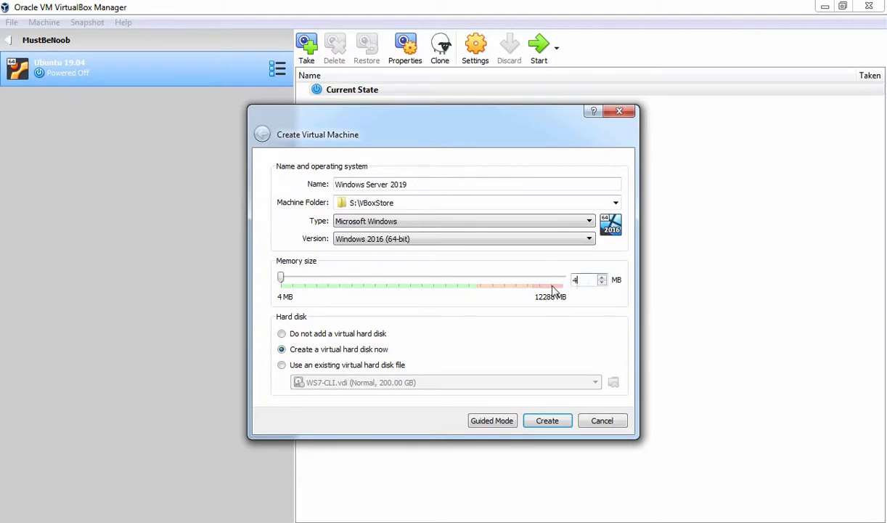
pyautogui.moveTo(280, 277); pyautogui.dragTo(374, 277)
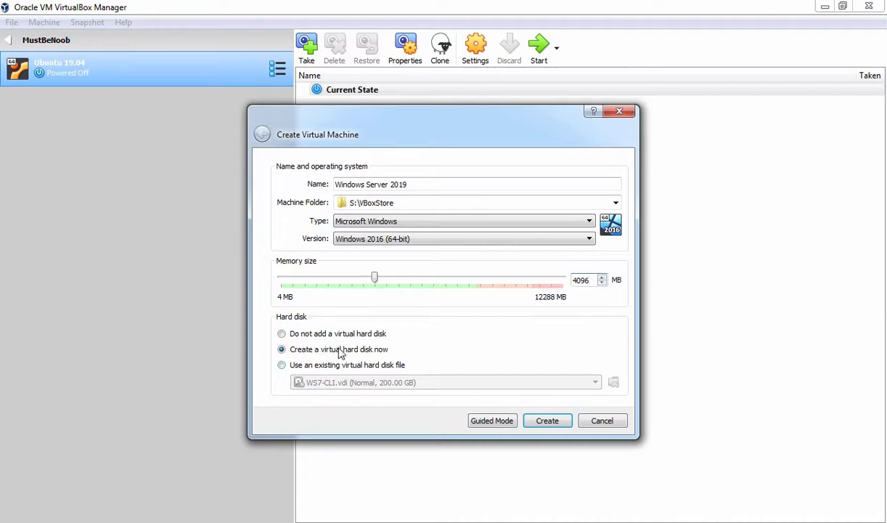
pyautogui.moveTo(546, 406)
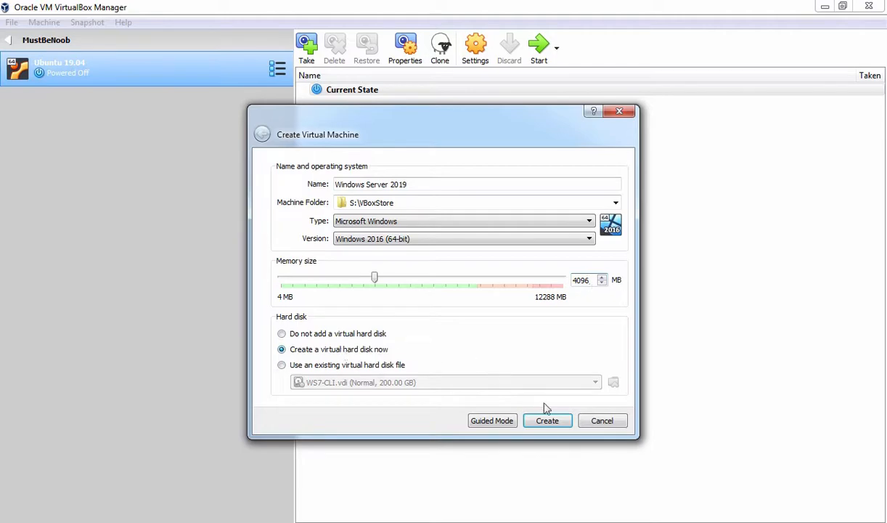
# Create a 127 GB dynamically allocated VDI virtual hard disk for the machine.
pyautogui.click(548, 420)
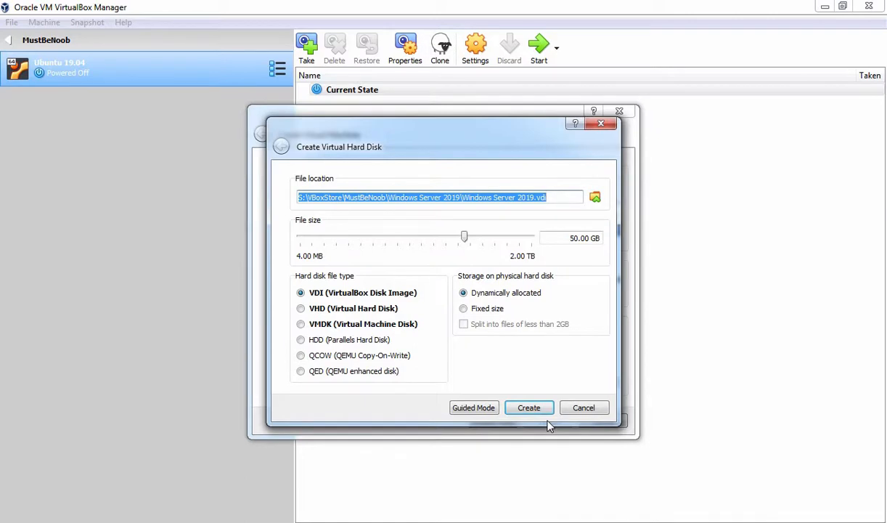
pyautogui.moveTo(520, 387)
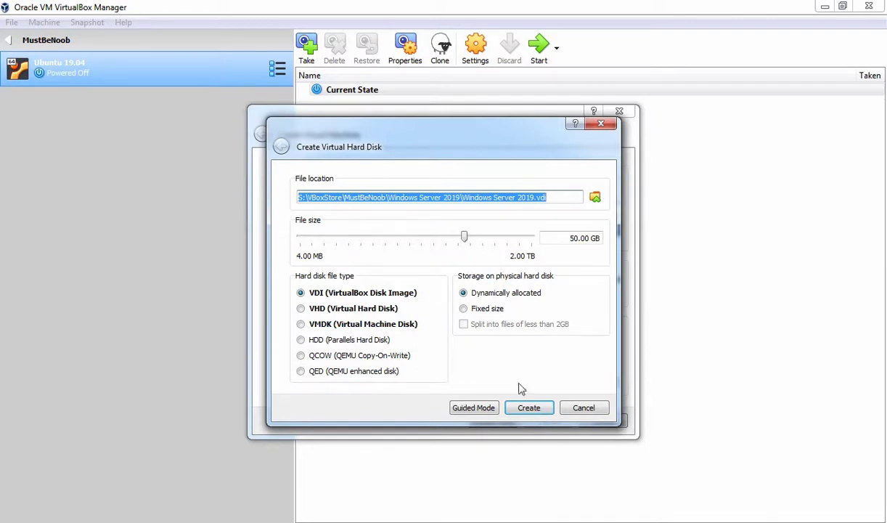
pyautogui.moveTo(305, 210)
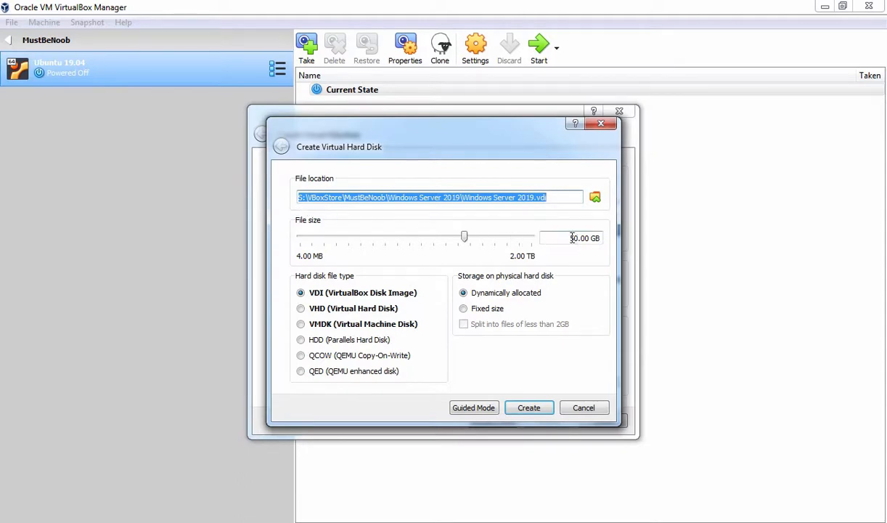
pyautogui.moveTo(464, 237); pyautogui.dragTo(482, 237)
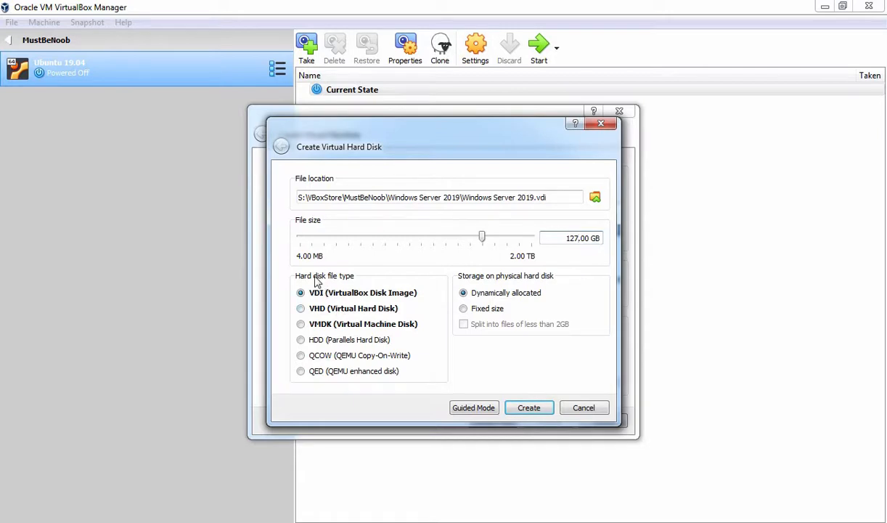
pyautogui.moveTo(346, 284)
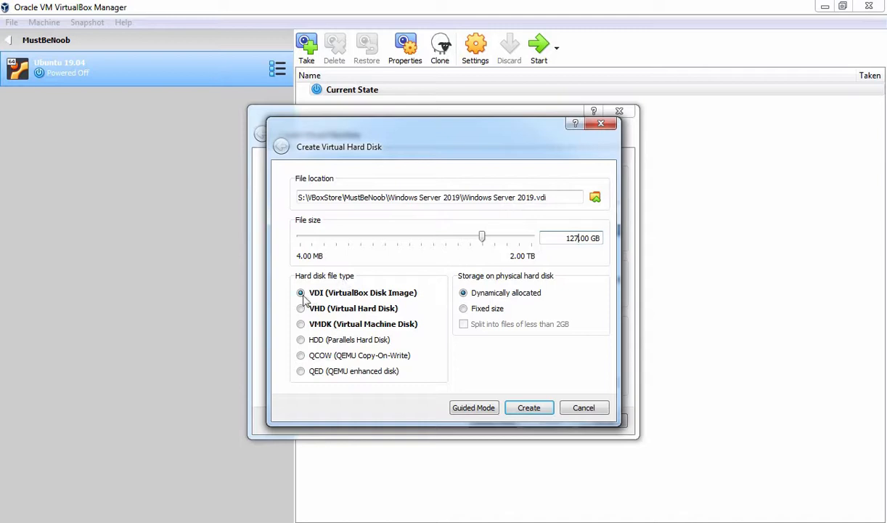
pyautogui.moveTo(466, 288)
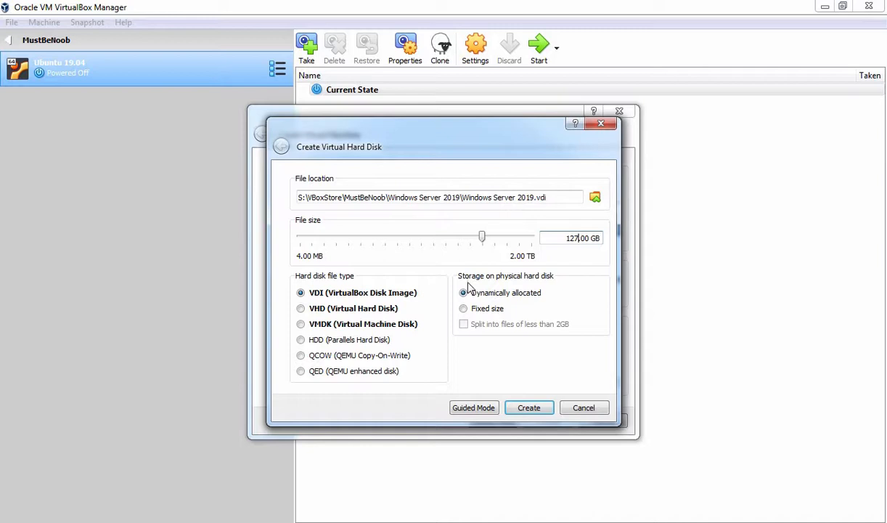
pyautogui.moveTo(511, 287)
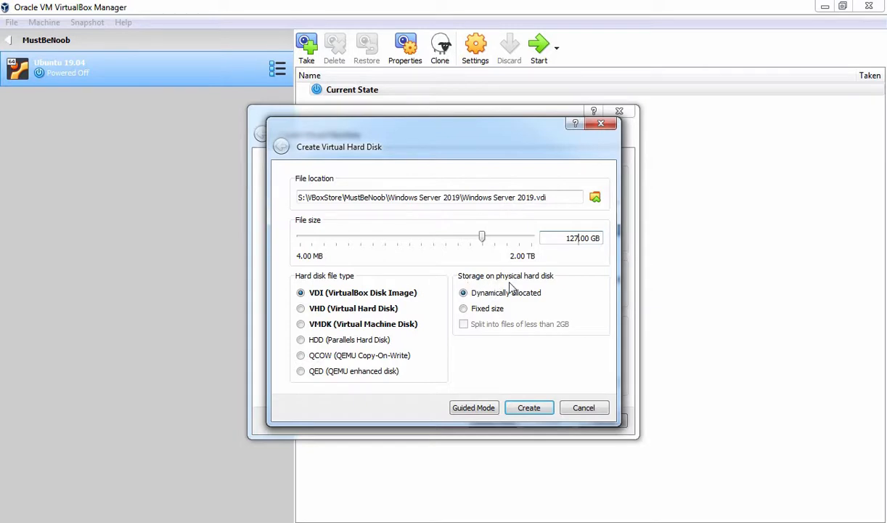
pyautogui.moveTo(479, 301)
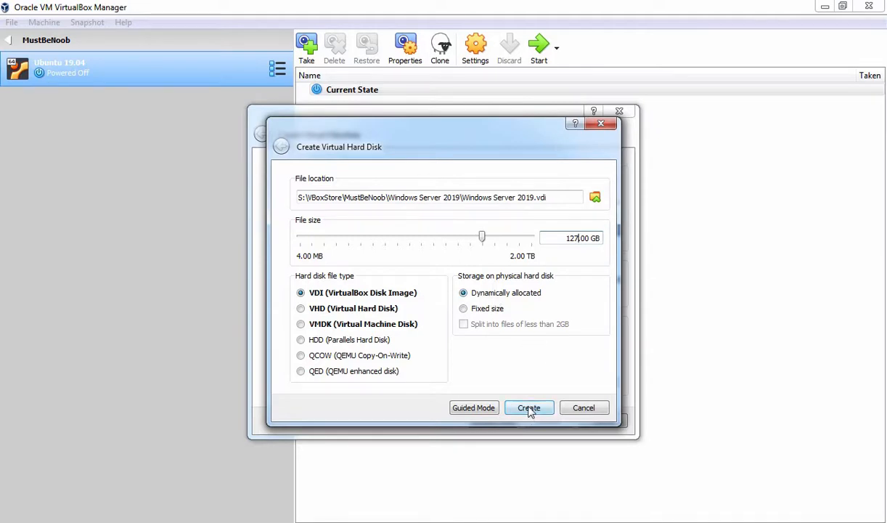
pyautogui.click(529, 407)
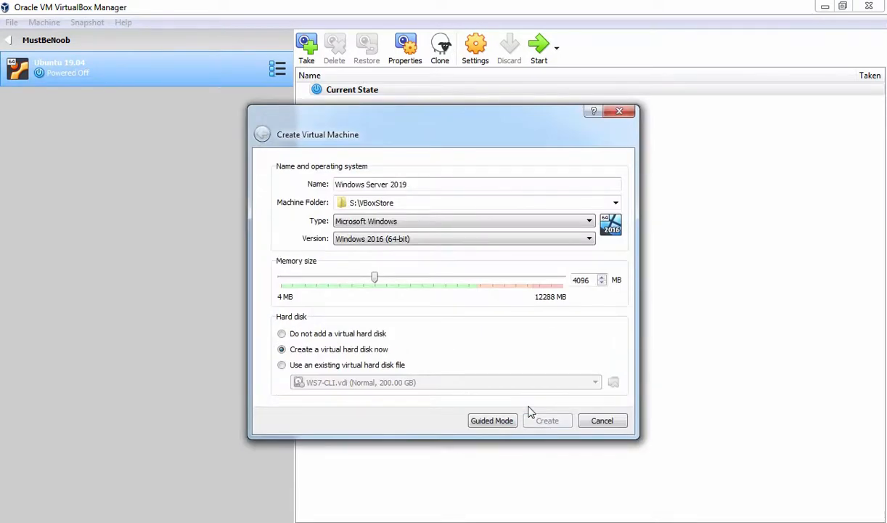
# Finish the wizard so the powered-off Windows Server 2019 VM appears in the list.
pyautogui.click(547, 420)
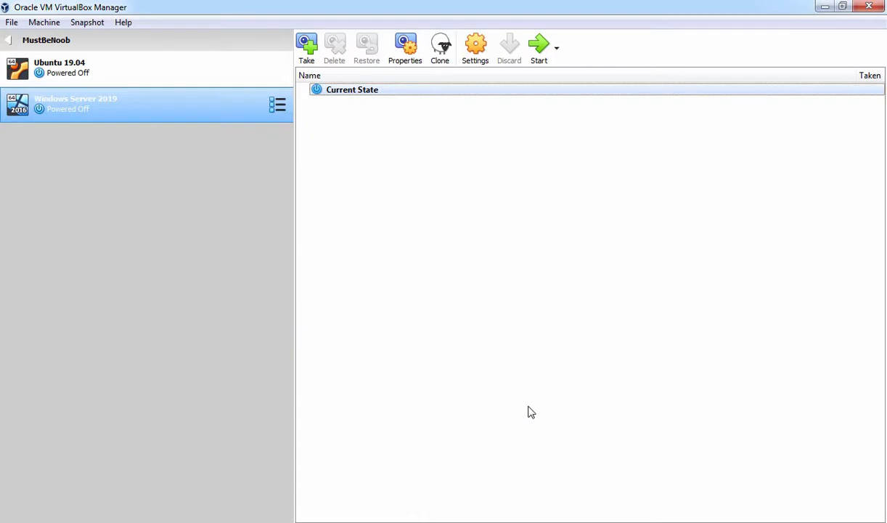
pyautogui.moveTo(113, 174)
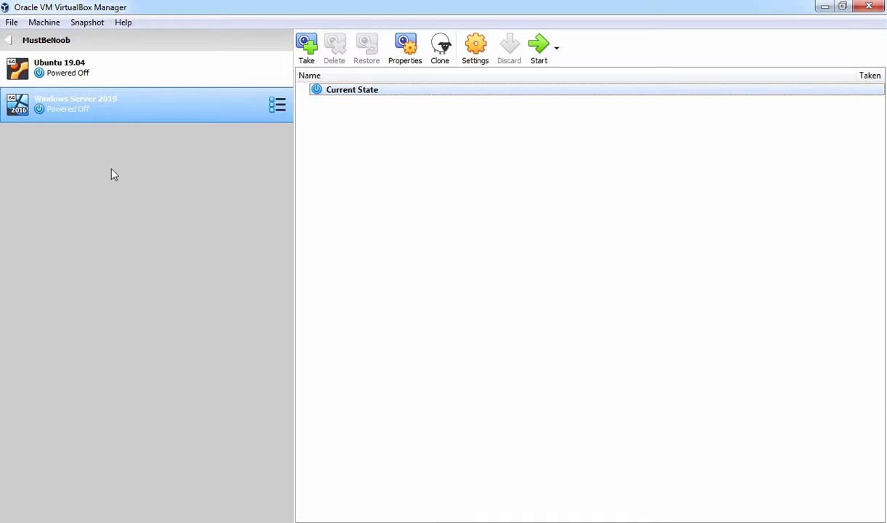
pyautogui.moveTo(437, 111)
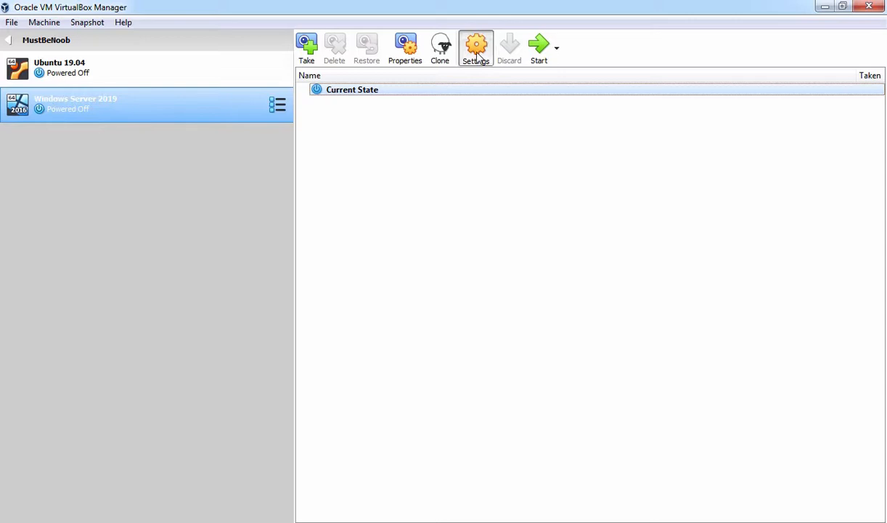
# In System settings, remove Floppy from the boot order and enable EFI.
pyautogui.click(475, 47)
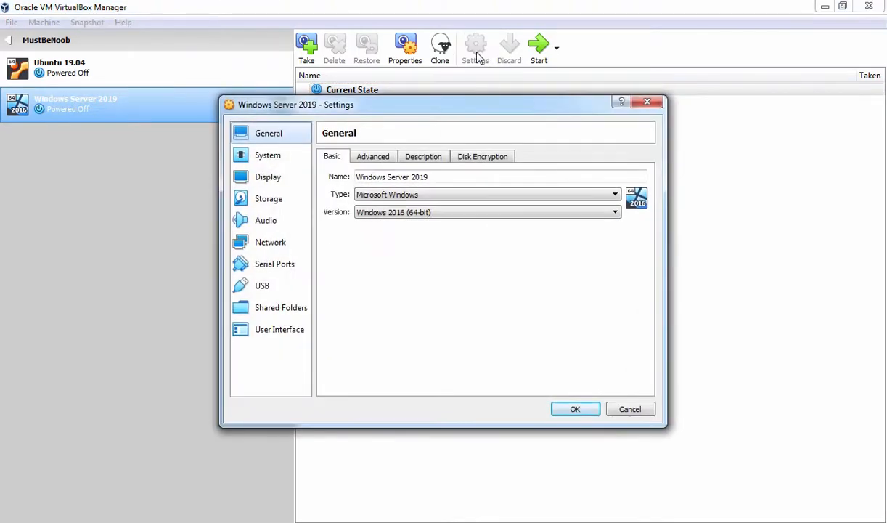
pyautogui.click(267, 155)
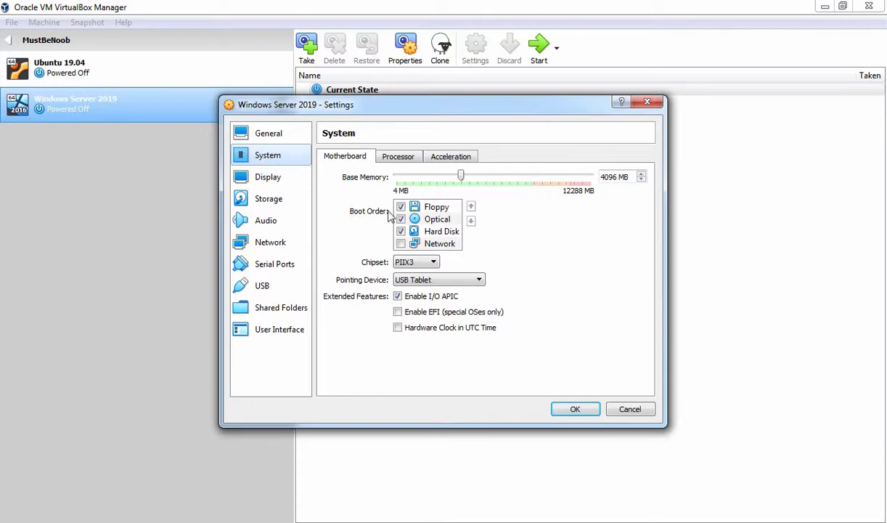
pyautogui.click(436, 207)
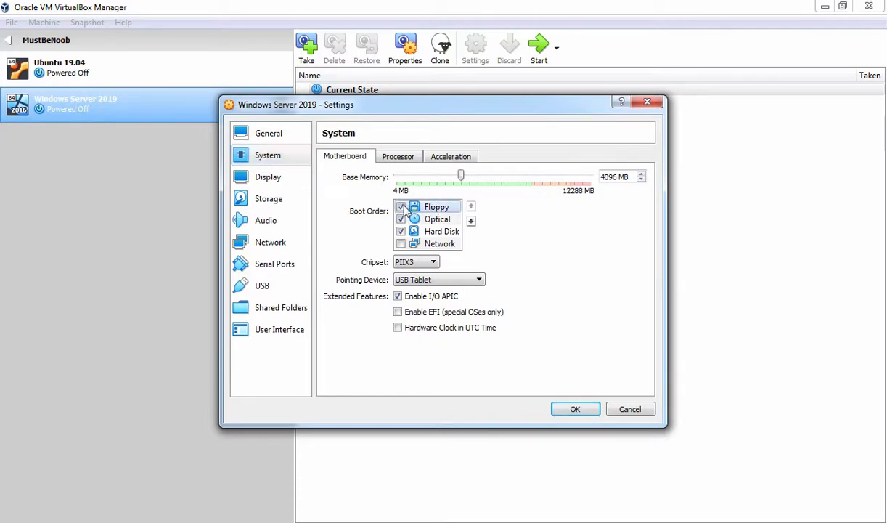
pyautogui.click(471, 220)
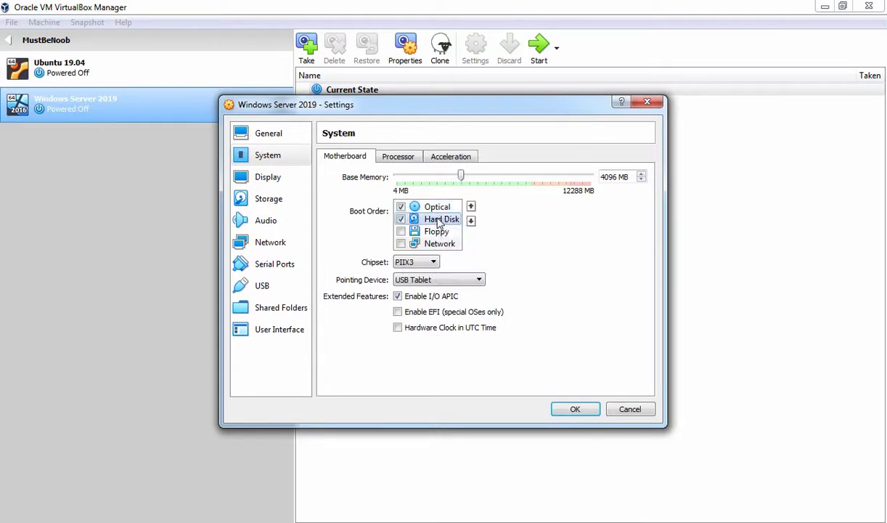
pyautogui.moveTo(397, 311)
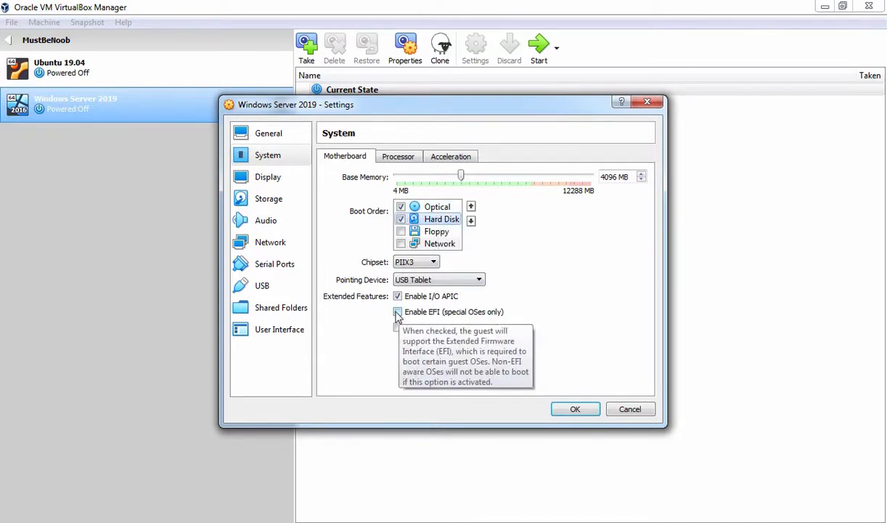
pyautogui.click(398, 312)
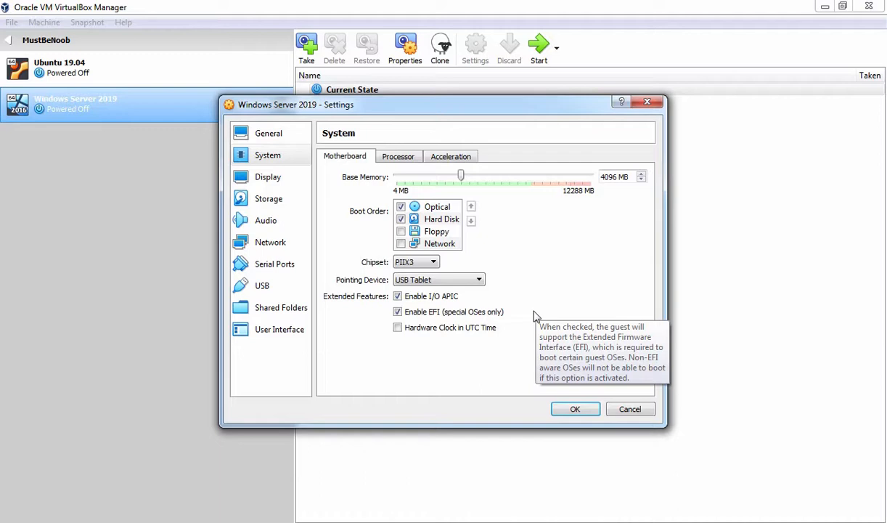
# Mount the Windows Server 17763 ISO in the empty optical drive and save the settings.
pyautogui.click(268, 198)
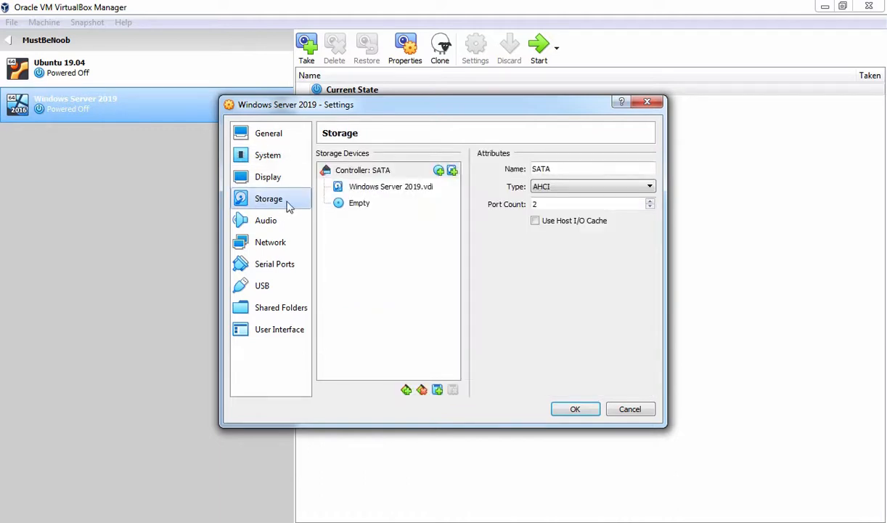
pyautogui.click(358, 203)
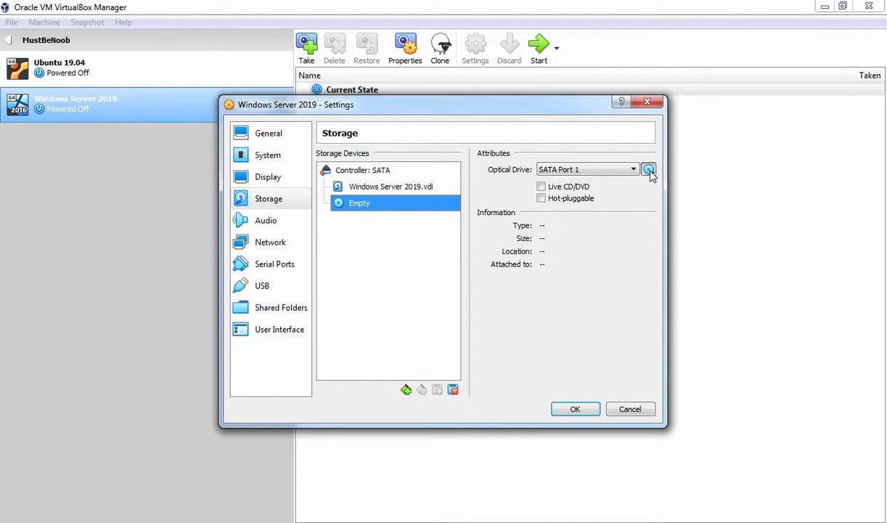
pyautogui.click(649, 169)
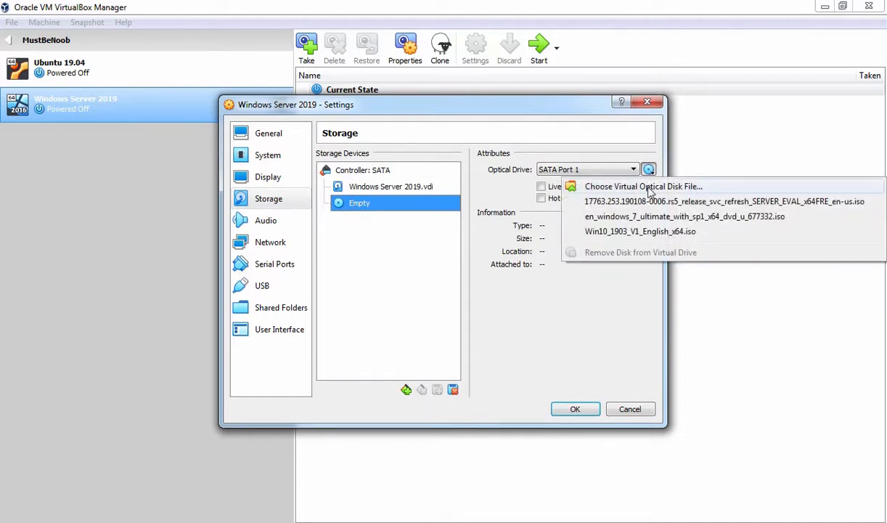
pyautogui.click(643, 186)
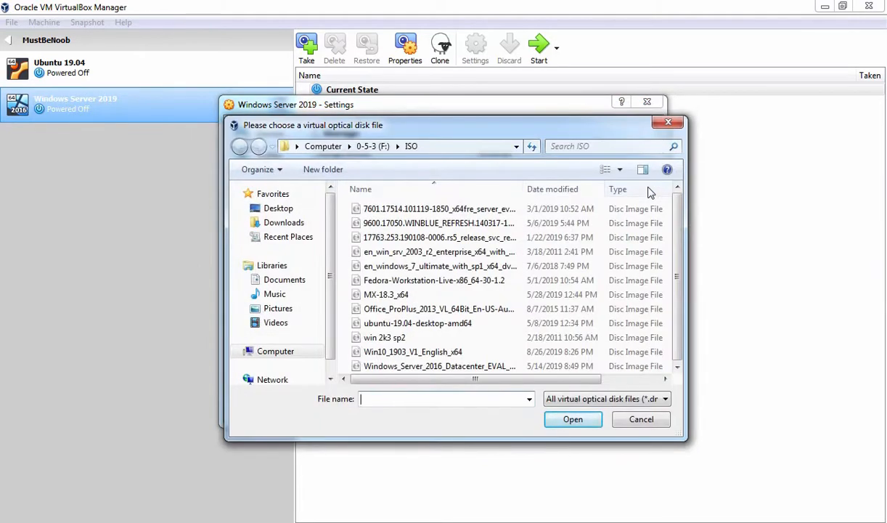
pyautogui.click(439, 238)
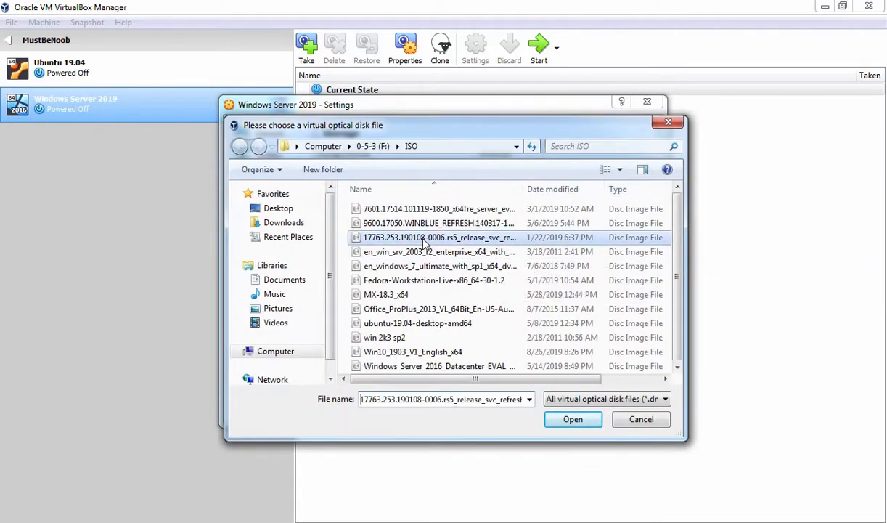
pyautogui.click(573, 419)
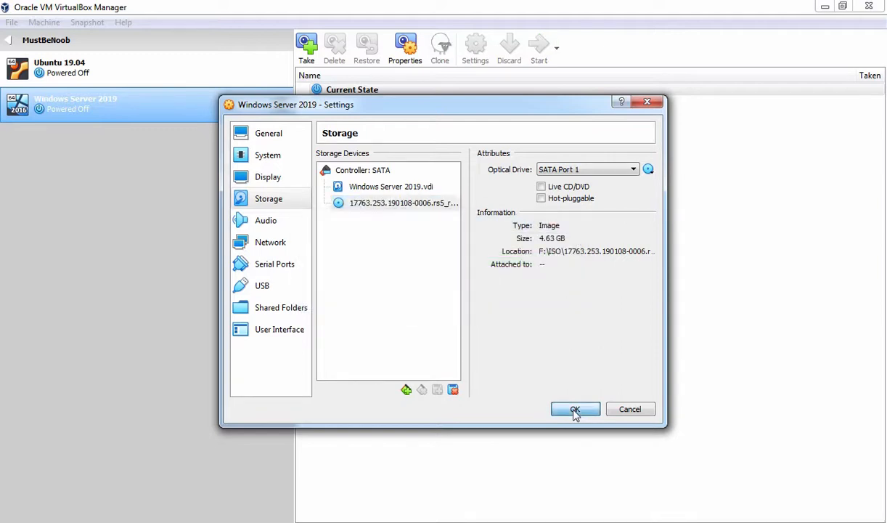
pyautogui.click(575, 408)
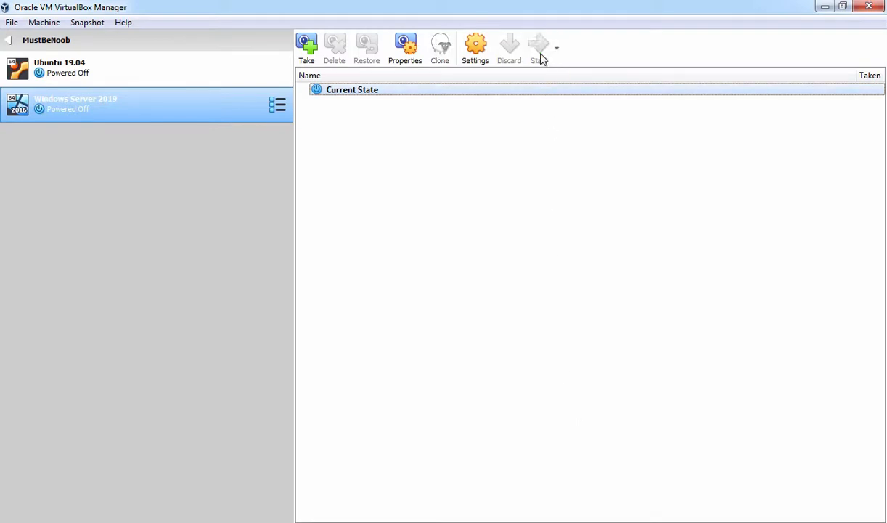
# Start the Windows Server 2019 VM, maximize its window, and boot from the DVD.
pyautogui.click(539, 47)
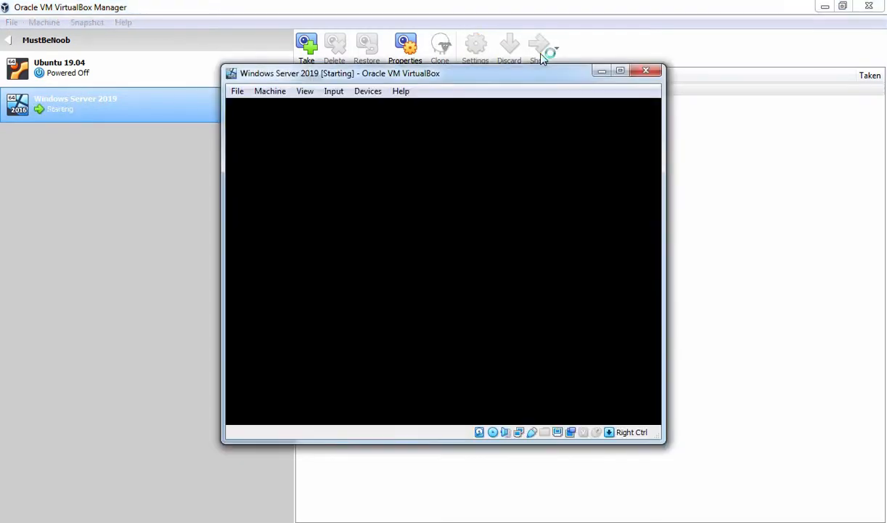
pyautogui.click(620, 70)
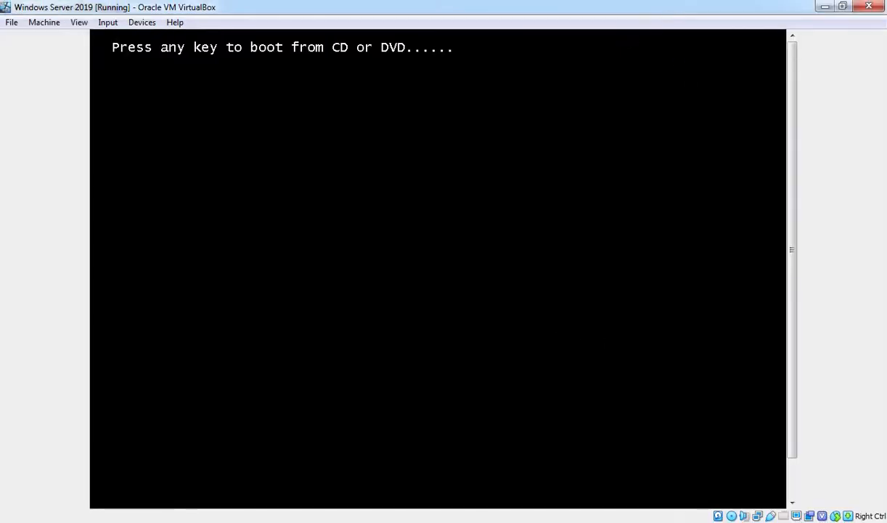
pyautogui.press('enter')
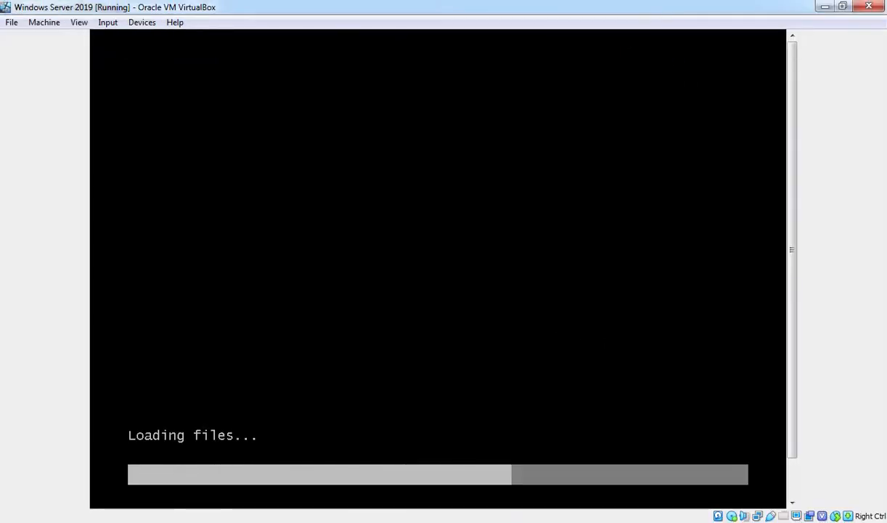